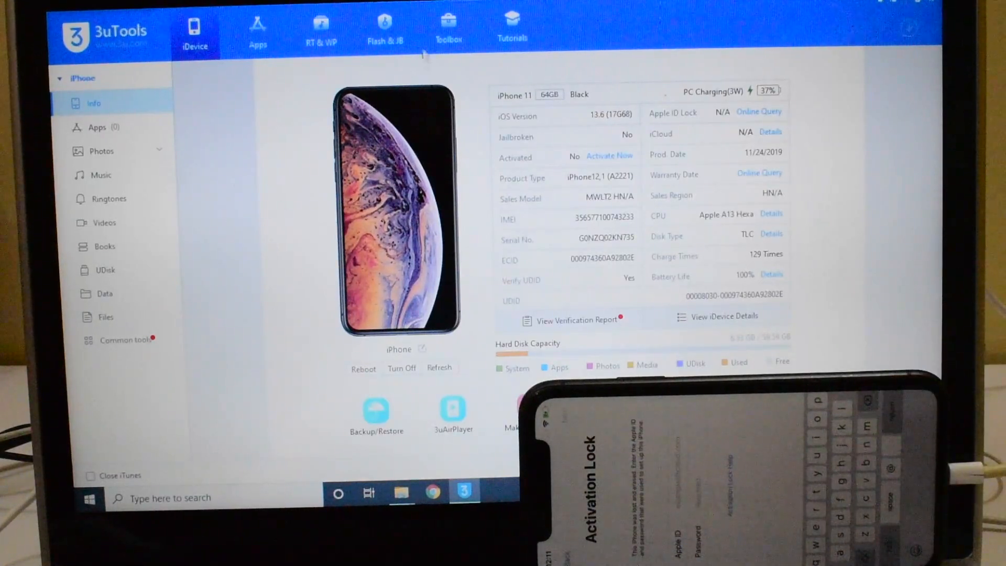
Step: Open the Flash & JB section for the connected iPhone 11
{"action": "left_click", "coordinate": [385, 24]}
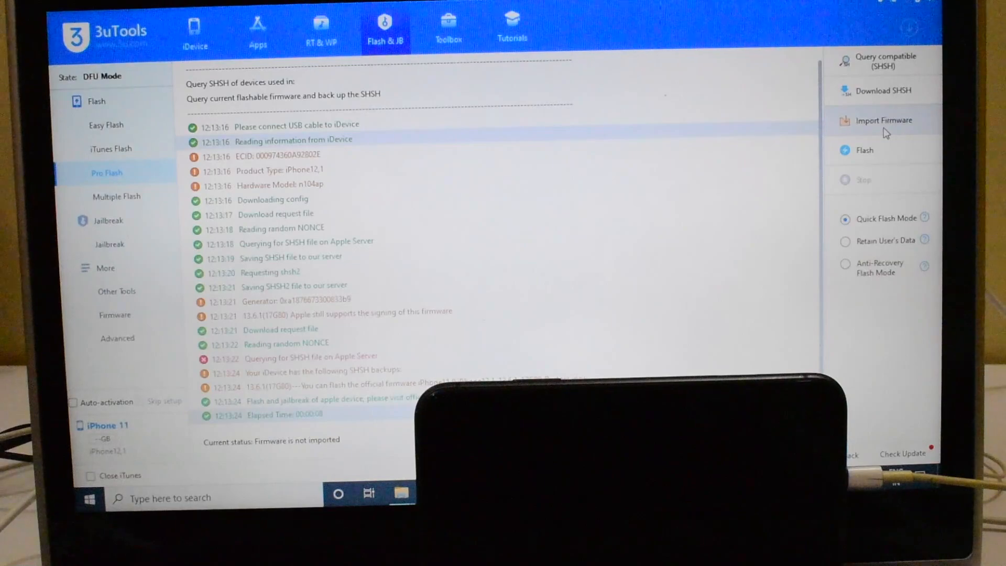
Step: Import the 'Unlocks Hub iOS 13.7 iPhone 11' firmware file from the Apple folder
{"action": "left_click", "coordinate": [884, 120]}
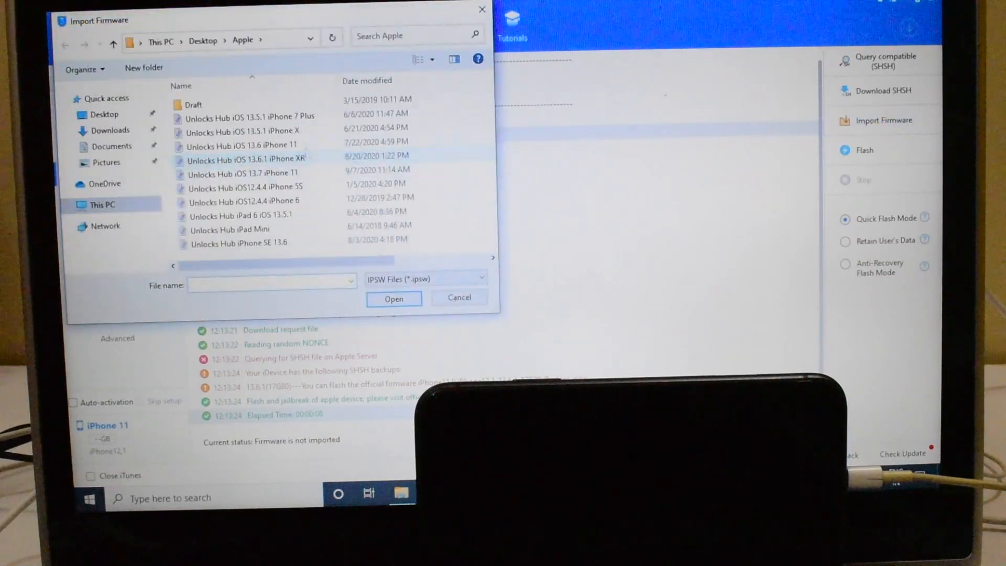
{"action": "left_click", "coordinate": [246, 172]}
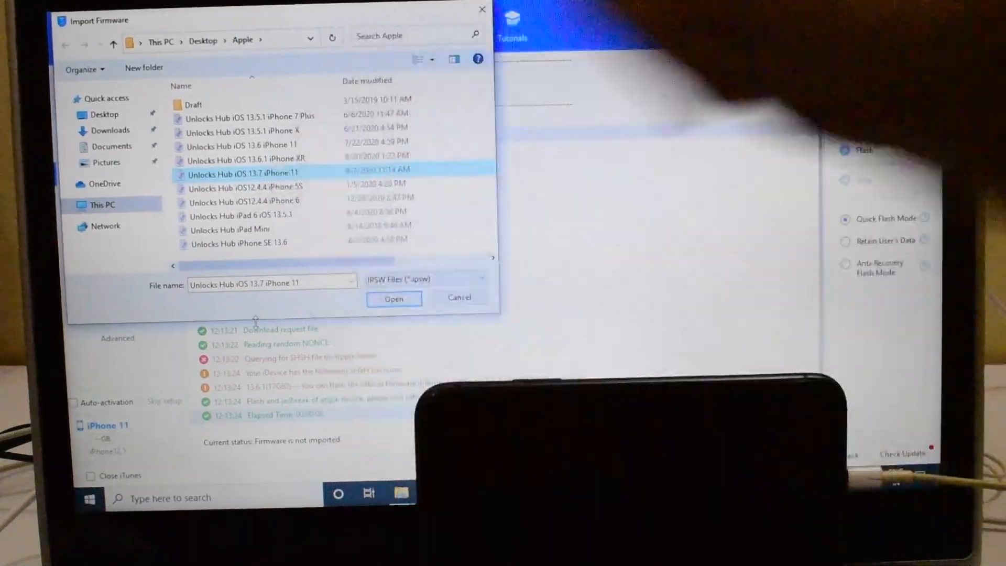
{"action": "left_click", "coordinate": [393, 298]}
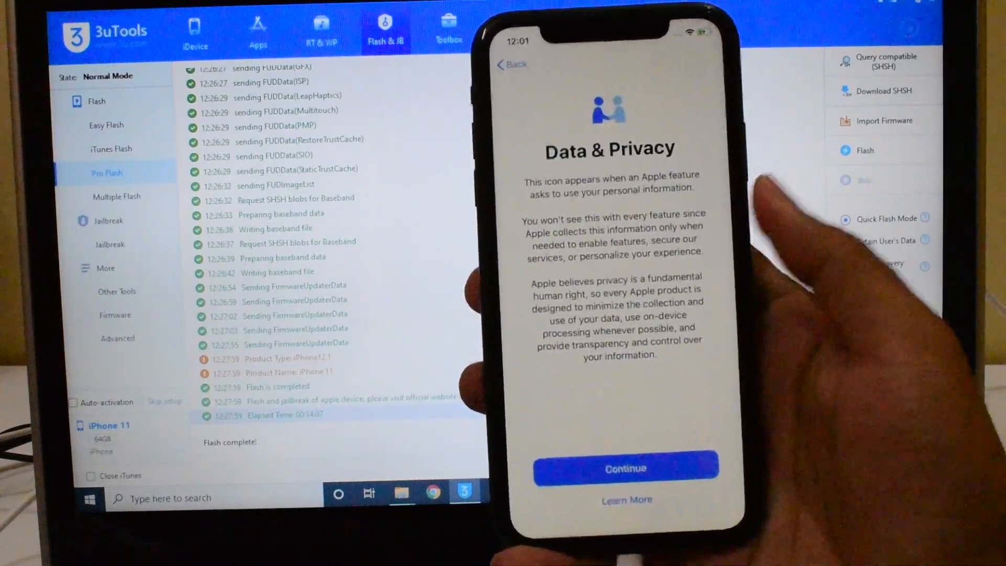
Step: Continue past Data & Privacy and accept Express Settings on the iPhone
{"action": "left_click", "coordinate": [625, 468]}
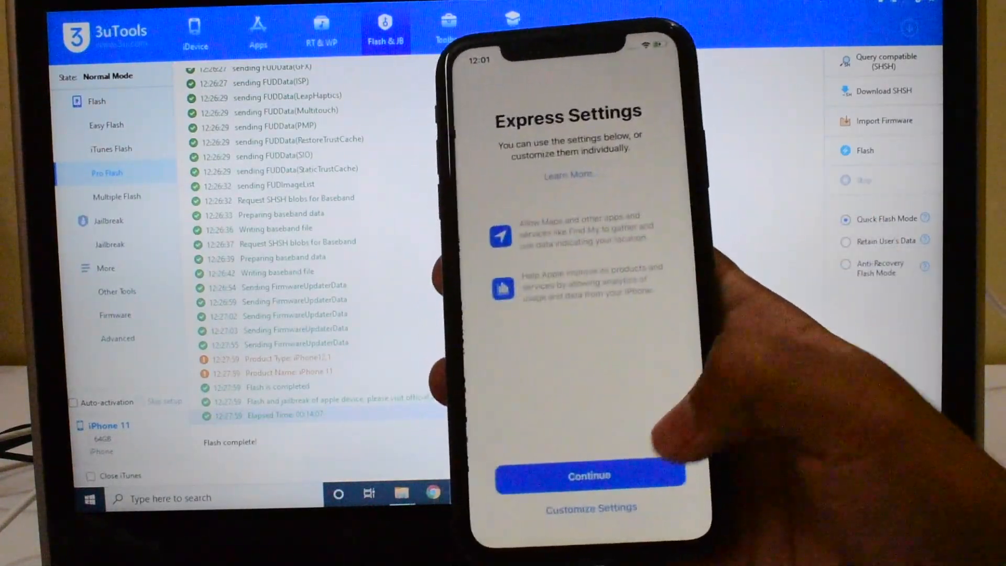
{"action": "left_click", "coordinate": [593, 476]}
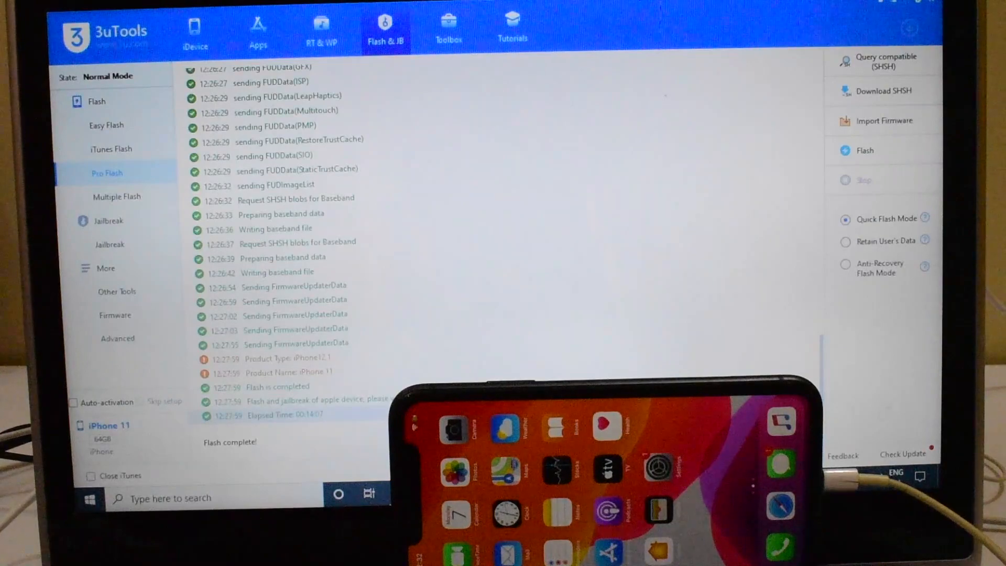
Step: Show the iDevice Info page for the iPhone 11
{"action": "left_click", "coordinate": [196, 32]}
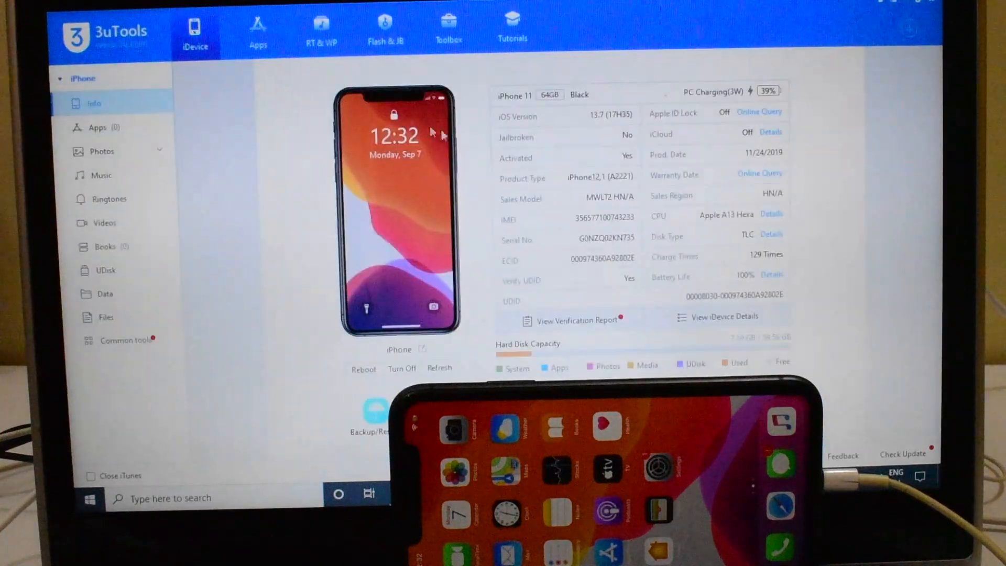